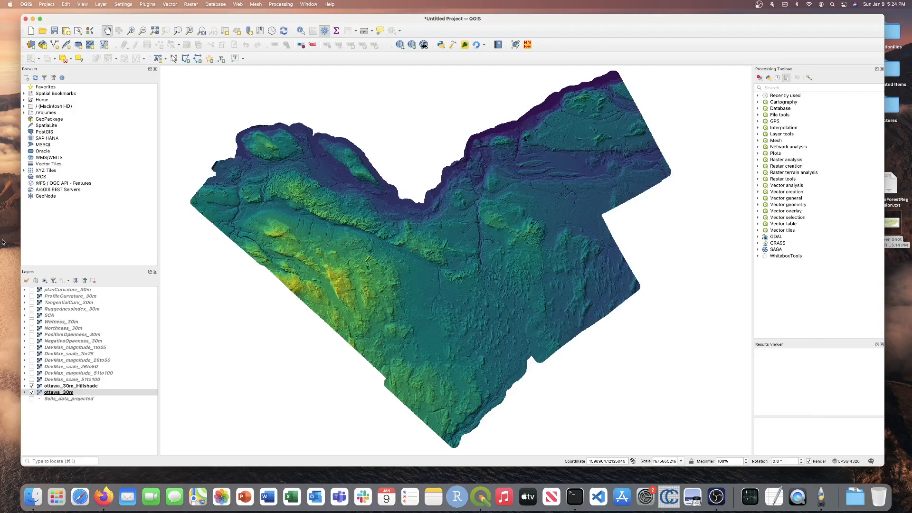
{"action": "mouse_move", "coordinate": [209, 132]}
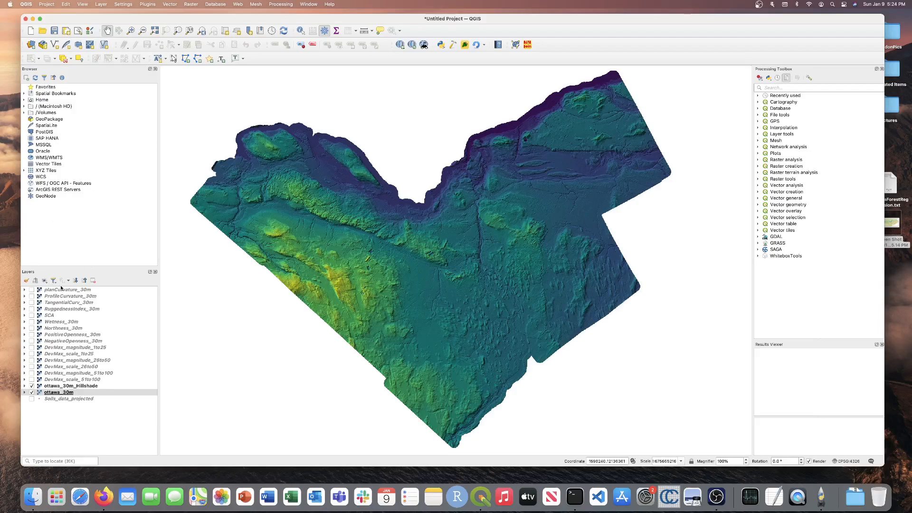
{"action": "mouse_move", "coordinate": [62, 289]}
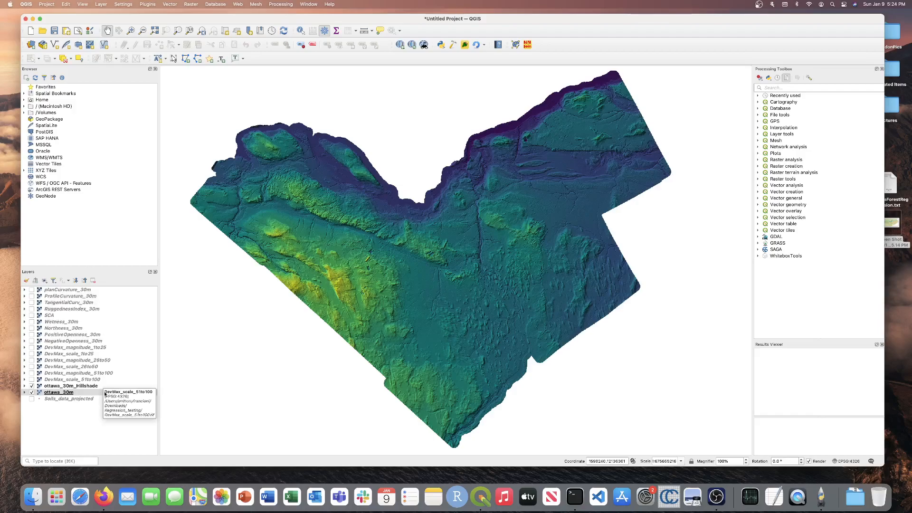
{"action": "mouse_move", "coordinate": [93, 311]}
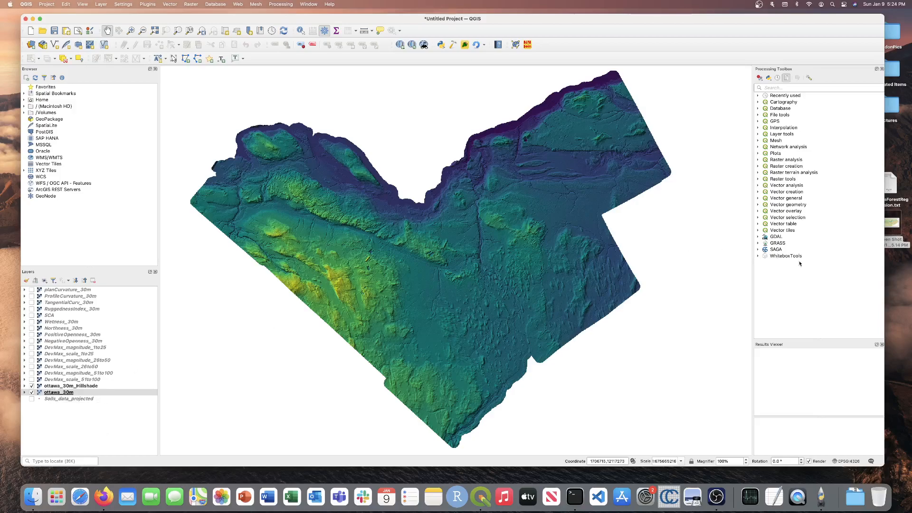
{"action": "mouse_move", "coordinate": [793, 258]}
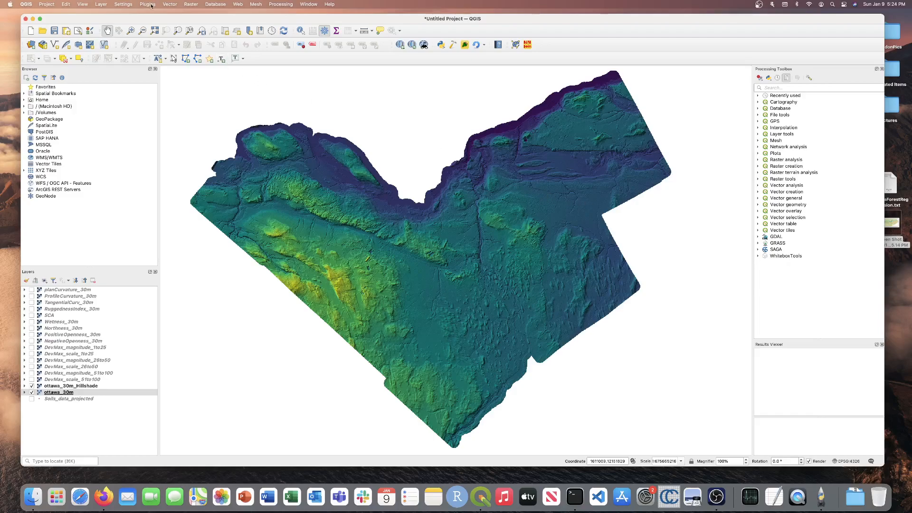
{"action": "mouse_move", "coordinate": [190, 4]}
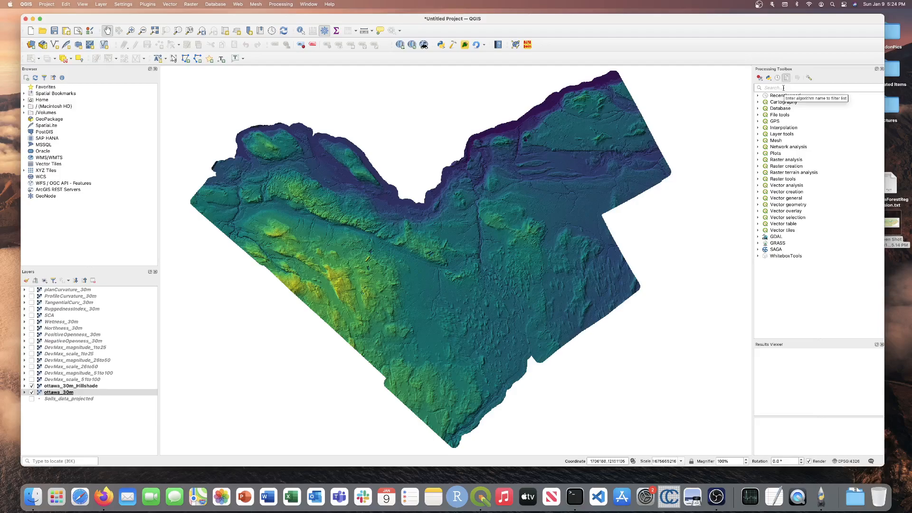
Step: Filter the Processing Toolbox with 'rand' to list random forest algorithms including RandomForestRegression
{"action": "type", "text": "randomfo"}
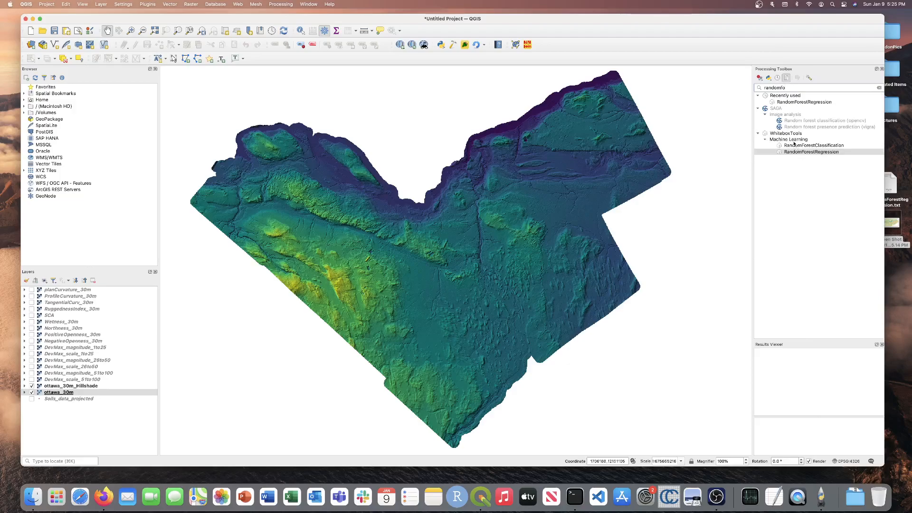
{"action": "mouse_move", "coordinate": [794, 145]}
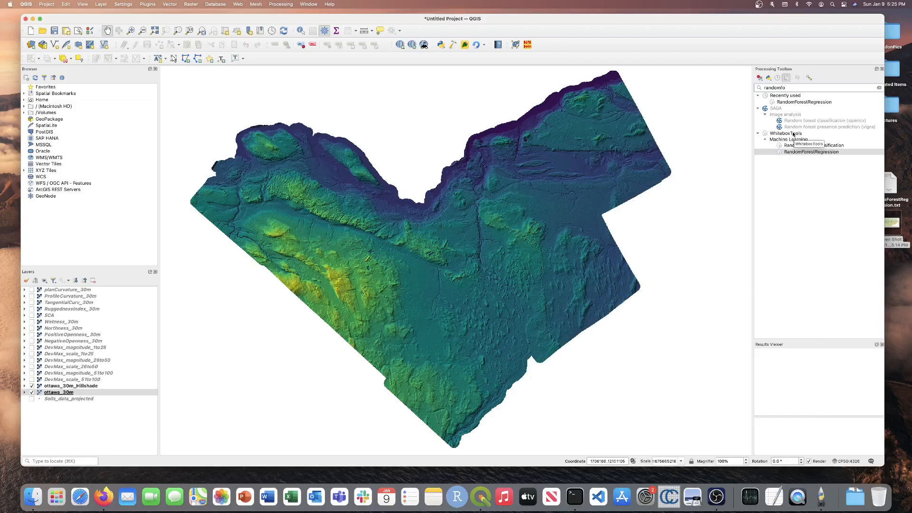
{"action": "mouse_move", "coordinate": [801, 153]}
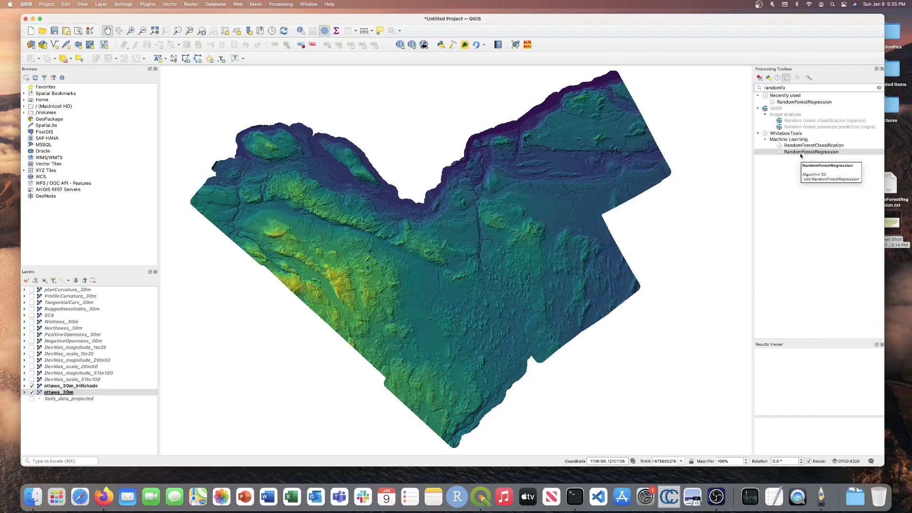
Step: Launch the WhiteboxTools RandomForestRegression dialog and move it aside
{"action": "double_click", "coordinate": [811, 151]}
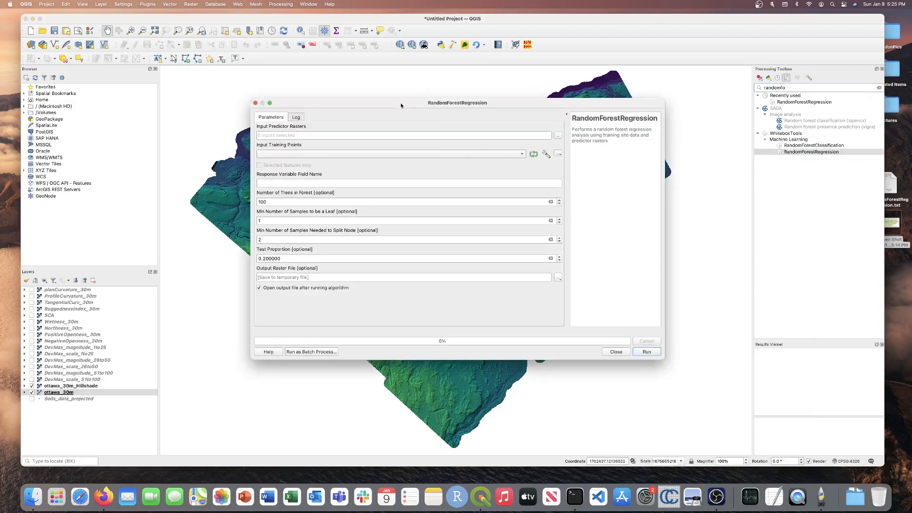
{"action": "left_click_drag", "start_coordinate": [401, 102], "coordinate": [383, 106]}
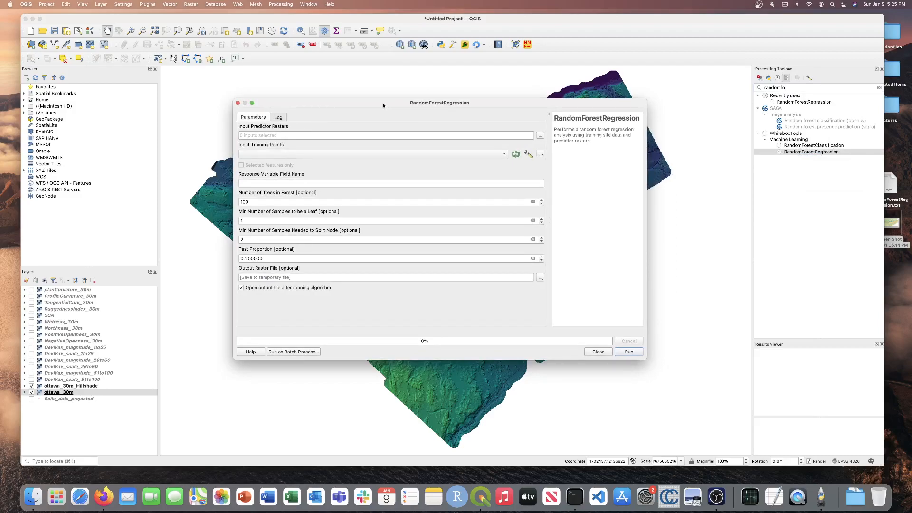
{"action": "mouse_move", "coordinate": [340, 128]}
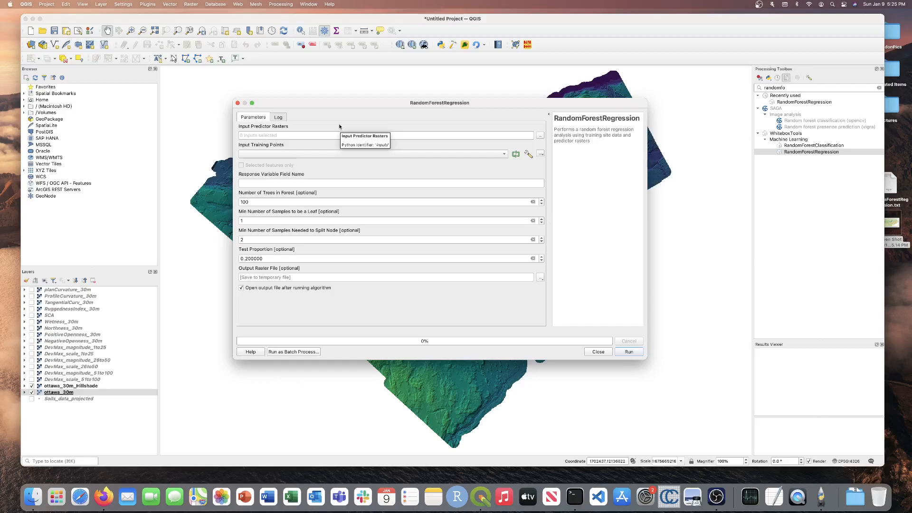
{"action": "mouse_move", "coordinate": [340, 126]}
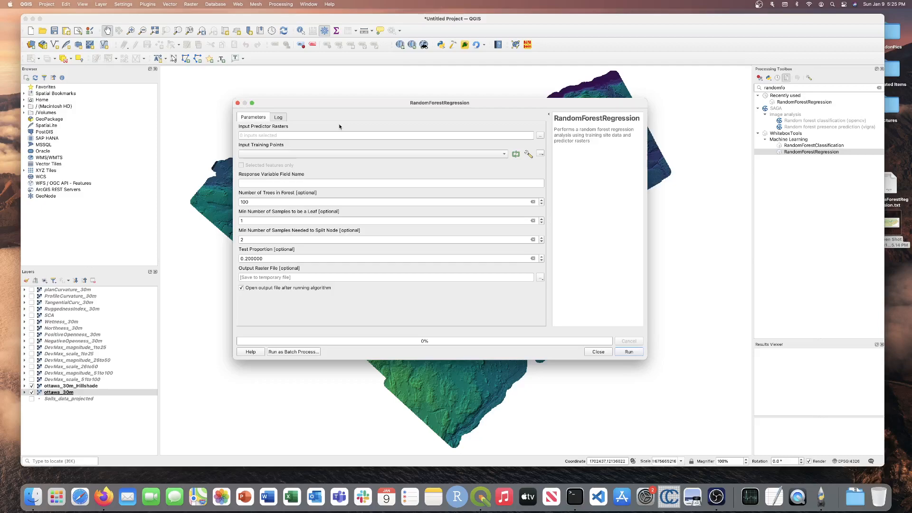
{"action": "mouse_move", "coordinate": [311, 122]}
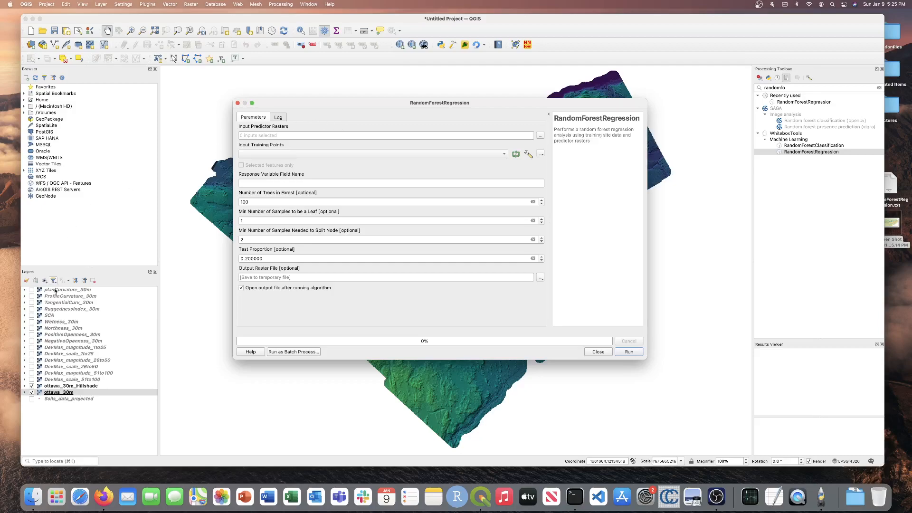
{"action": "mouse_move", "coordinate": [495, 130]}
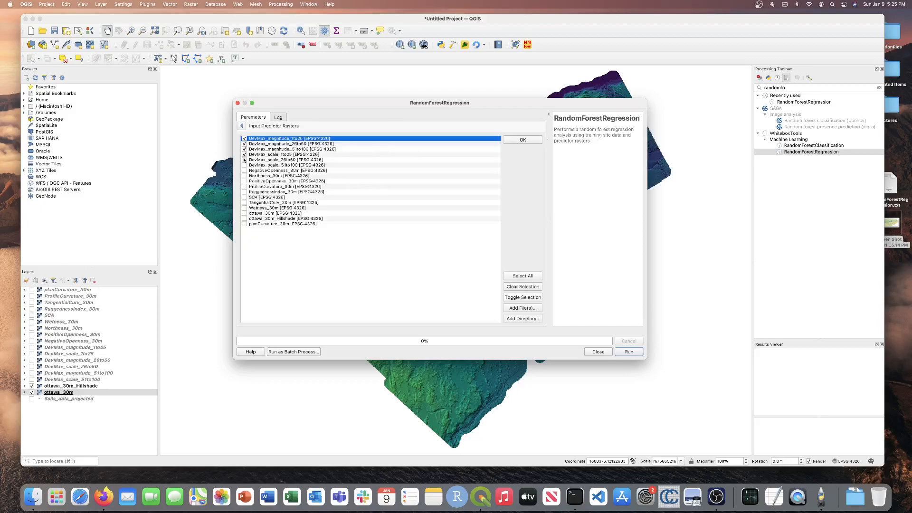
Step: Tick the terrain derivative rasters as the Input Predictor Rasters for the regression
{"action": "left_click", "coordinate": [244, 174]}
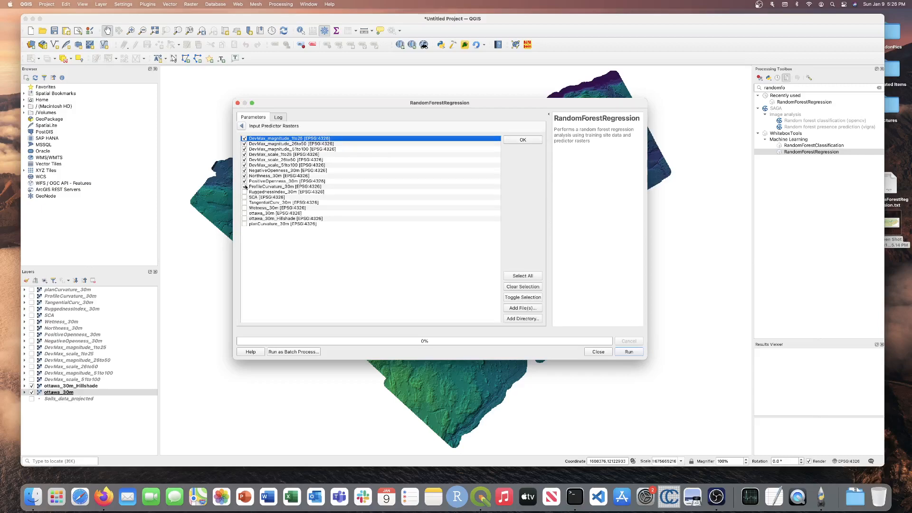
{"action": "left_click", "coordinate": [244, 192]}
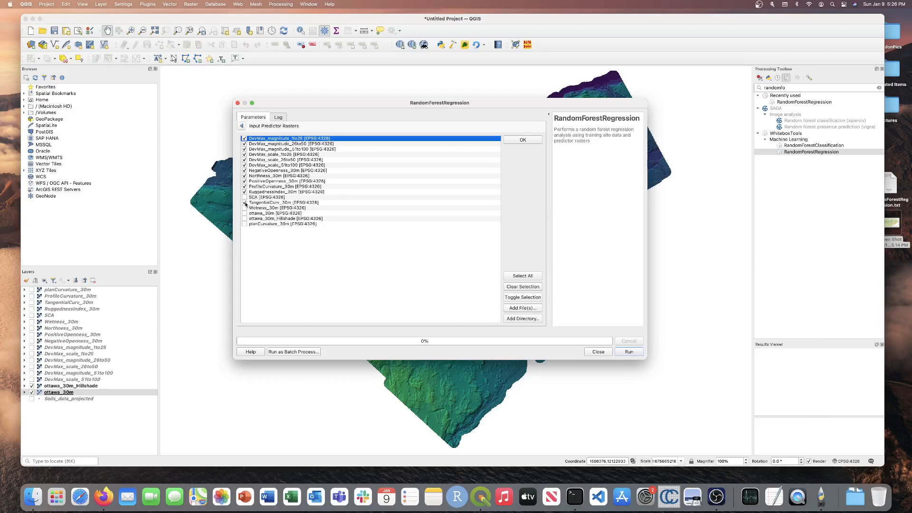
{"action": "left_click", "coordinate": [244, 207]}
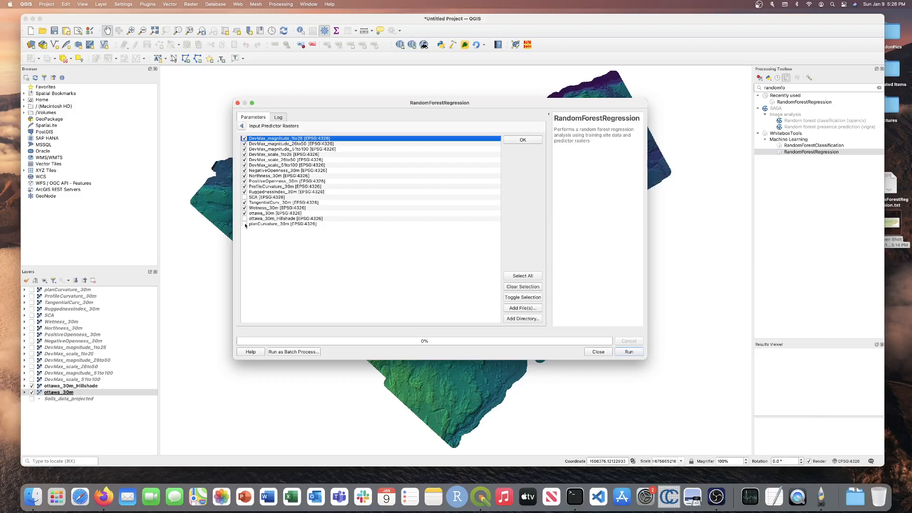
{"action": "left_click", "coordinate": [522, 139]}
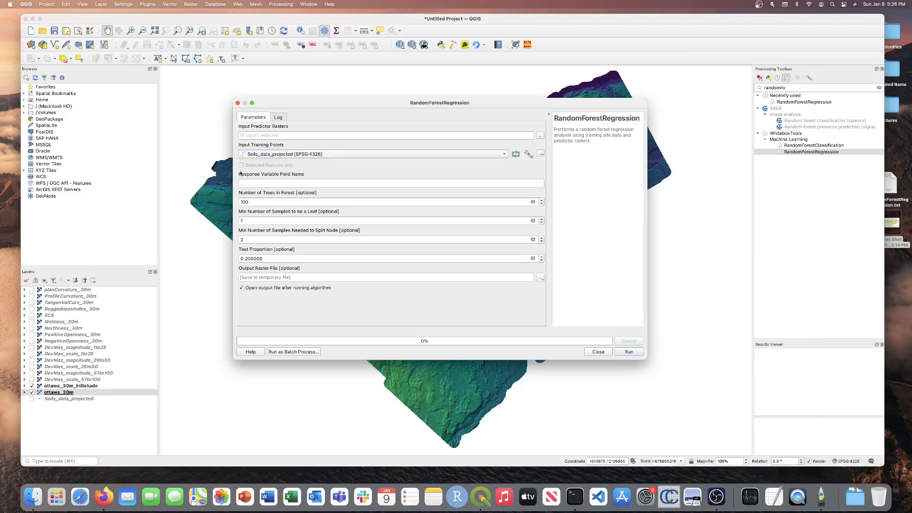
{"action": "mouse_move", "coordinate": [256, 181]}
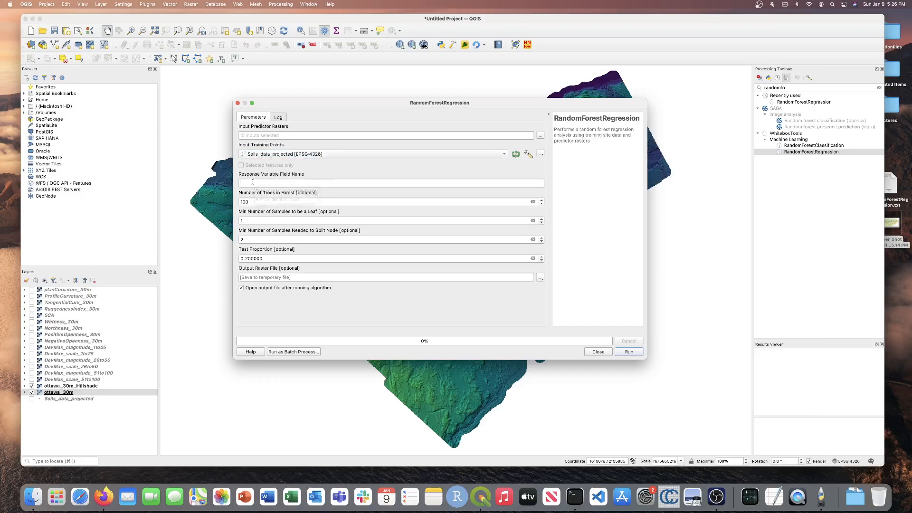
Step: Set the Response Variable Field Name to Sand for the Soils_data_projected training points
{"action": "type", "text": "Sand"}
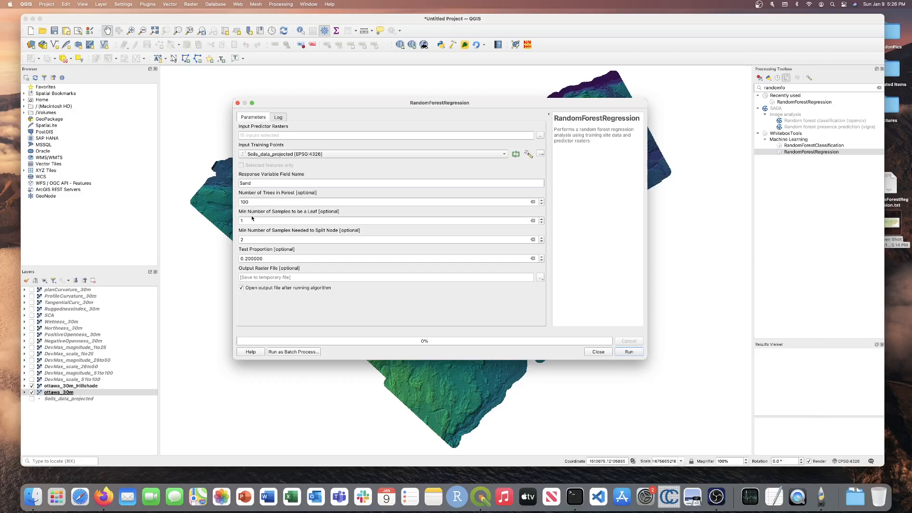
{"action": "mouse_move", "coordinate": [274, 217]}
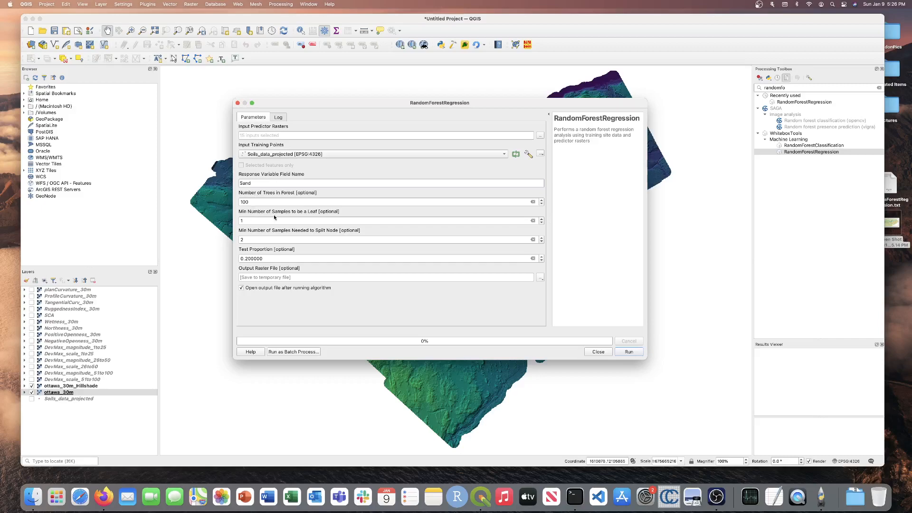
{"action": "mouse_move", "coordinate": [250, 217]}
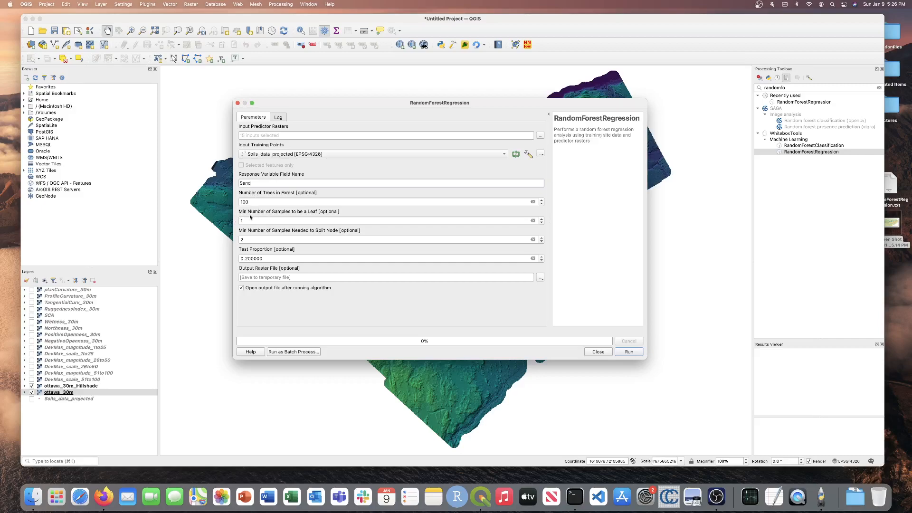
{"action": "mouse_move", "coordinate": [250, 228]}
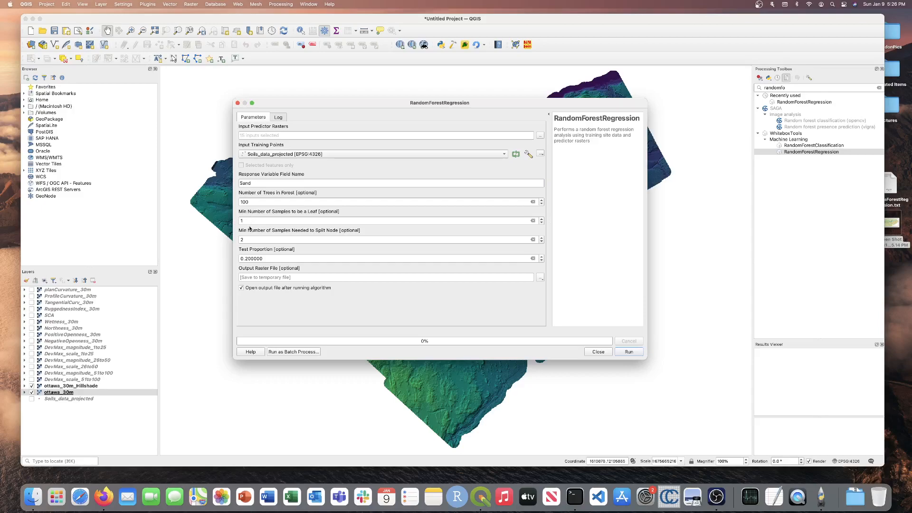
{"action": "mouse_move", "coordinate": [279, 239]}
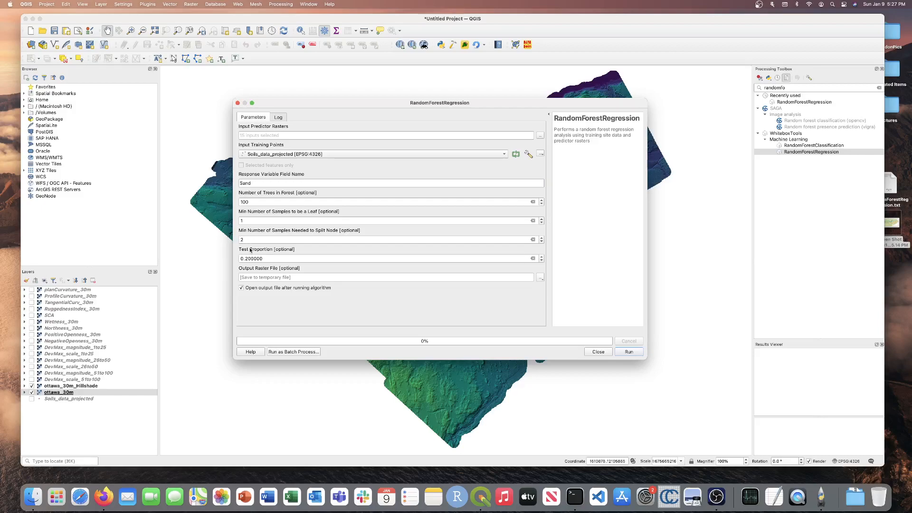
{"action": "mouse_move", "coordinate": [242, 258]}
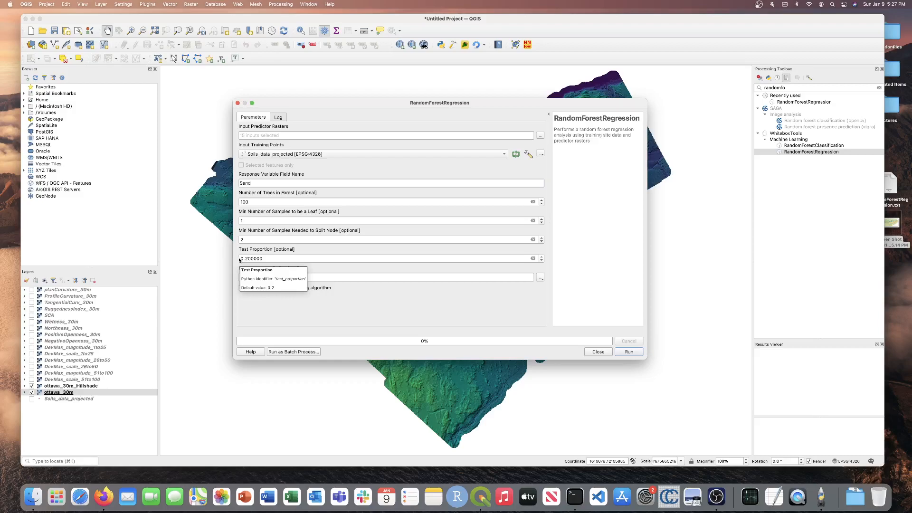
{"action": "mouse_move", "coordinate": [226, 281]}
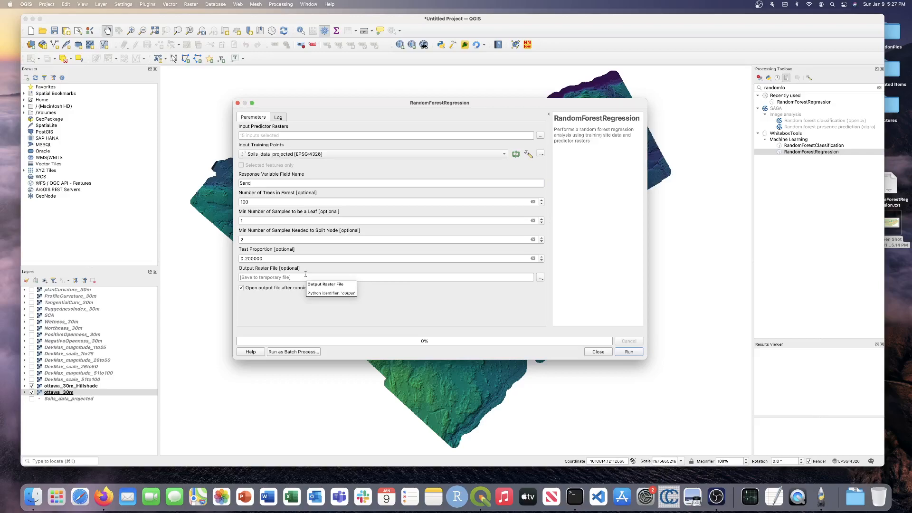
{"action": "mouse_move", "coordinate": [306, 275]}
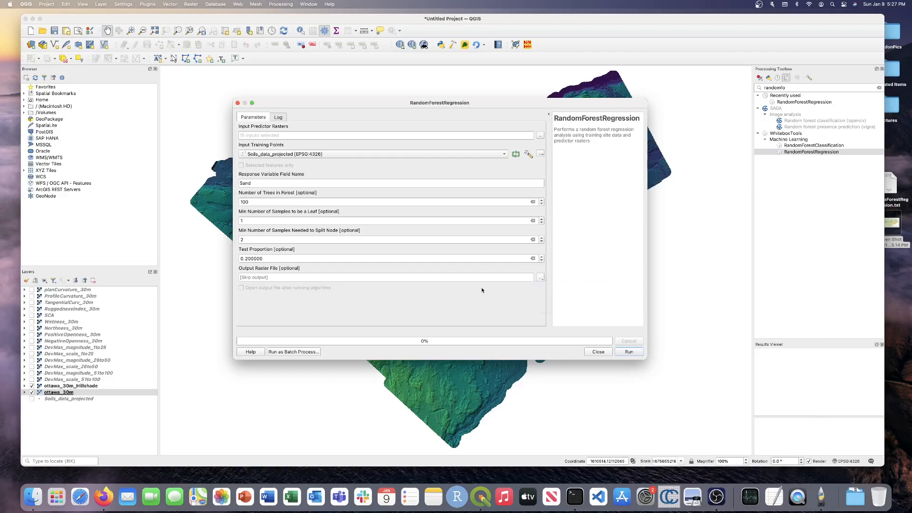
{"action": "mouse_move", "coordinate": [482, 291]}
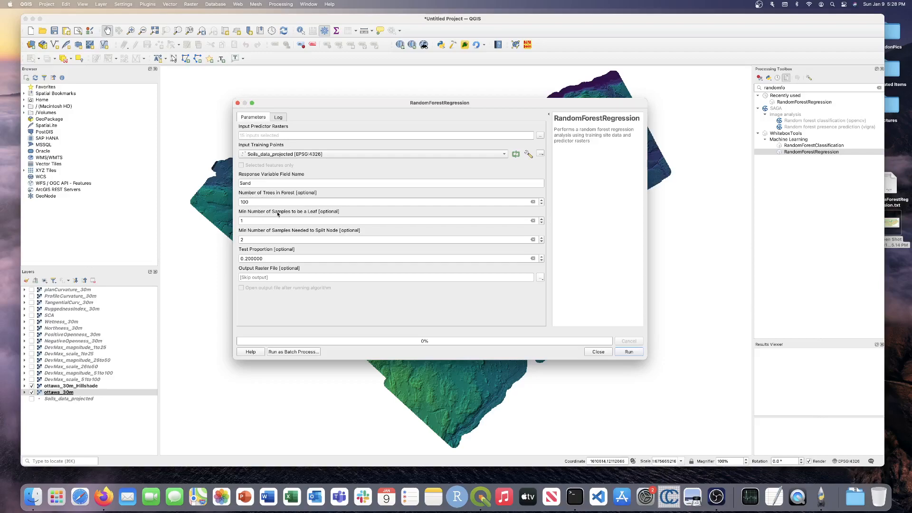
{"action": "mouse_move", "coordinate": [288, 215]}
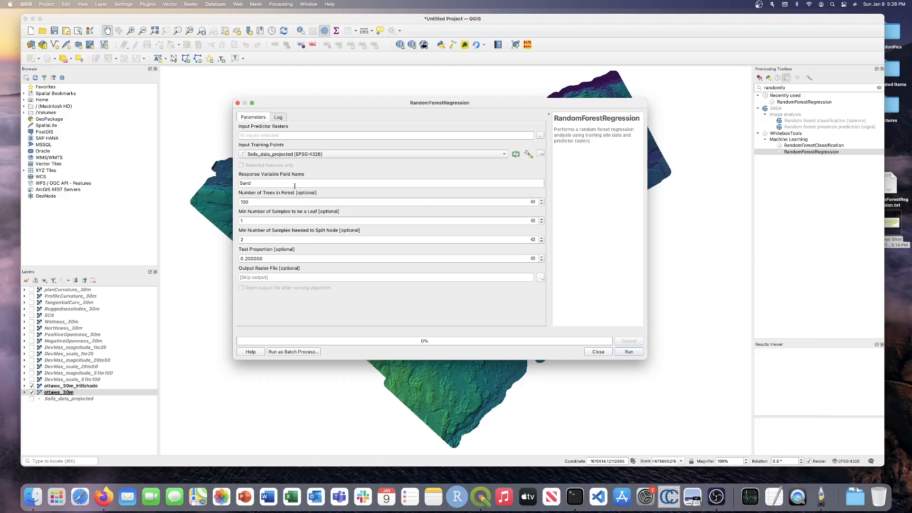
{"action": "mouse_move", "coordinate": [292, 283]}
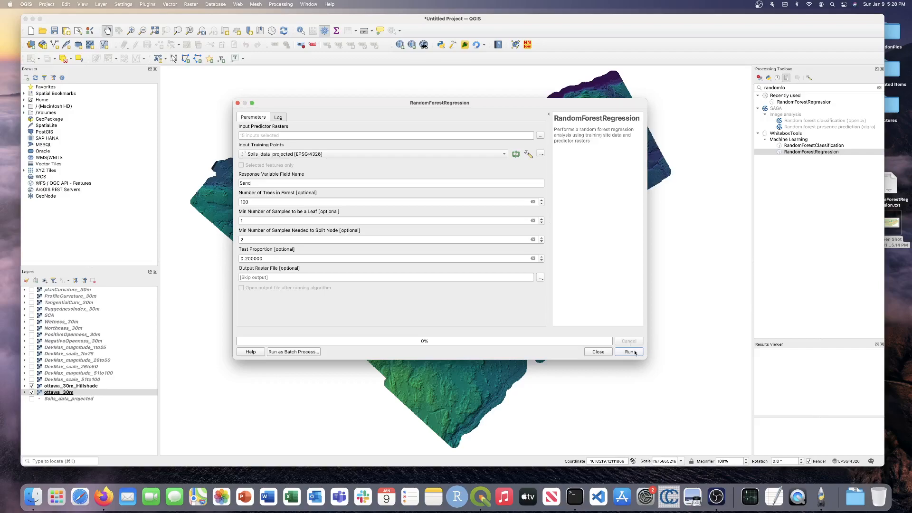
Step: Run the regression with default settings and view its accuracy and variable-importance report
{"action": "left_click", "coordinate": [629, 351]}
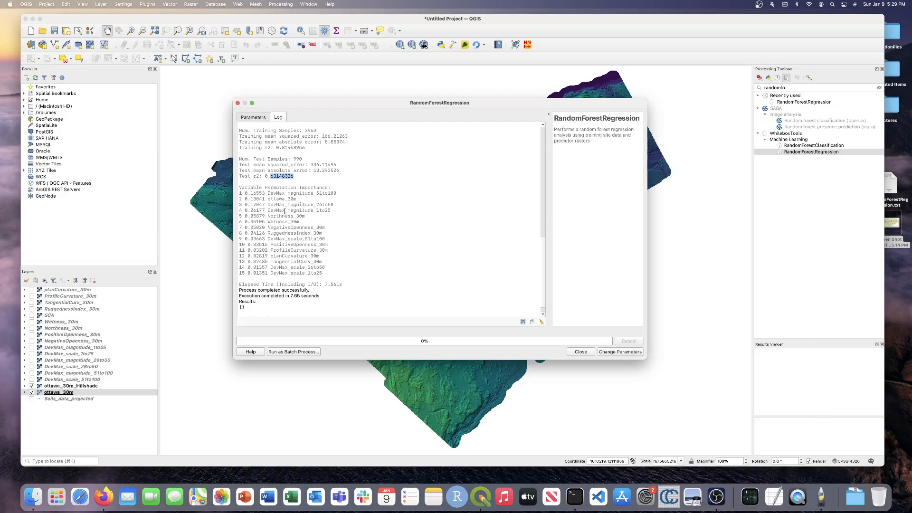
{"action": "mouse_move", "coordinate": [303, 202]}
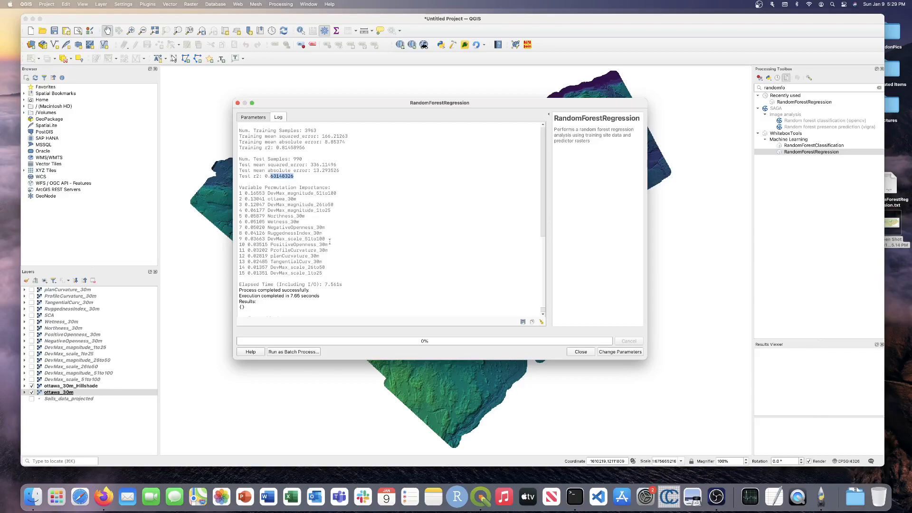
{"action": "mouse_move", "coordinate": [233, 267]}
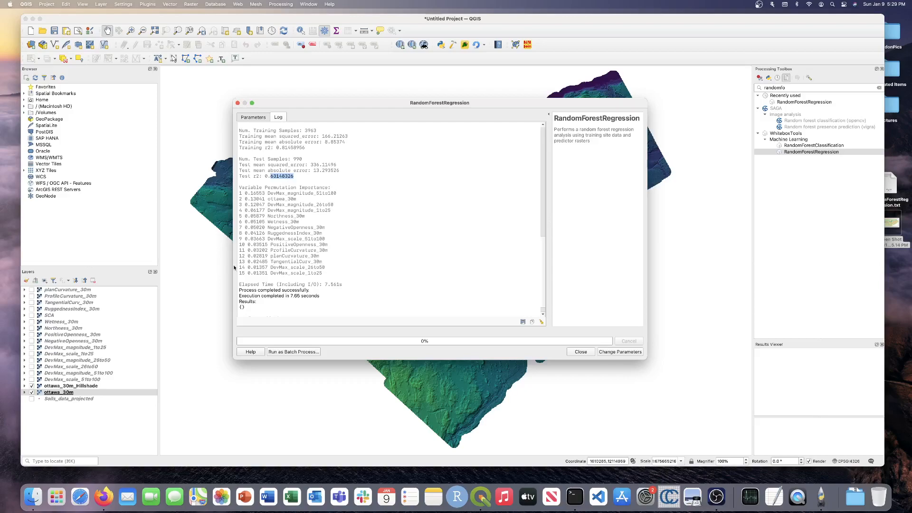
{"action": "mouse_move", "coordinate": [286, 268]}
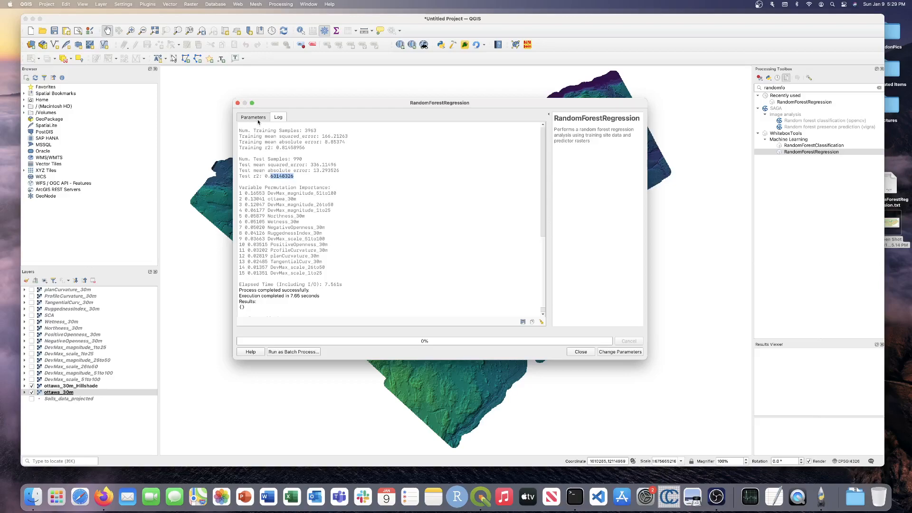
Step: Return to the parameters, set Number of Trees to 200 and bring up the output raster choices
{"action": "left_click", "coordinate": [253, 117]}
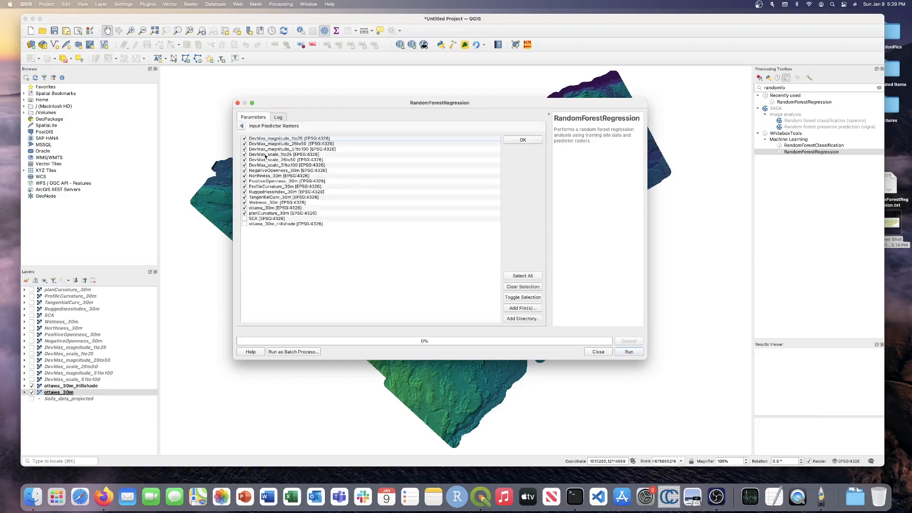
{"action": "left_click", "coordinate": [268, 154]}
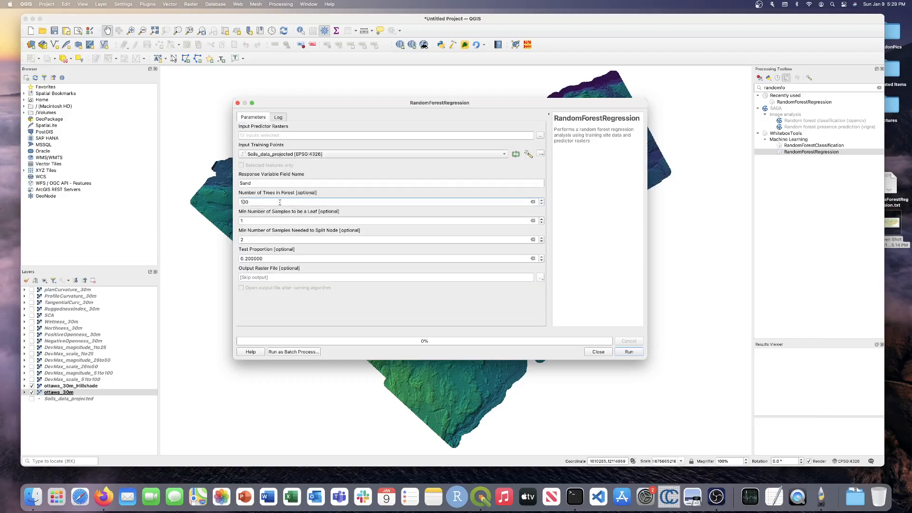
{"action": "type", "text": "200"}
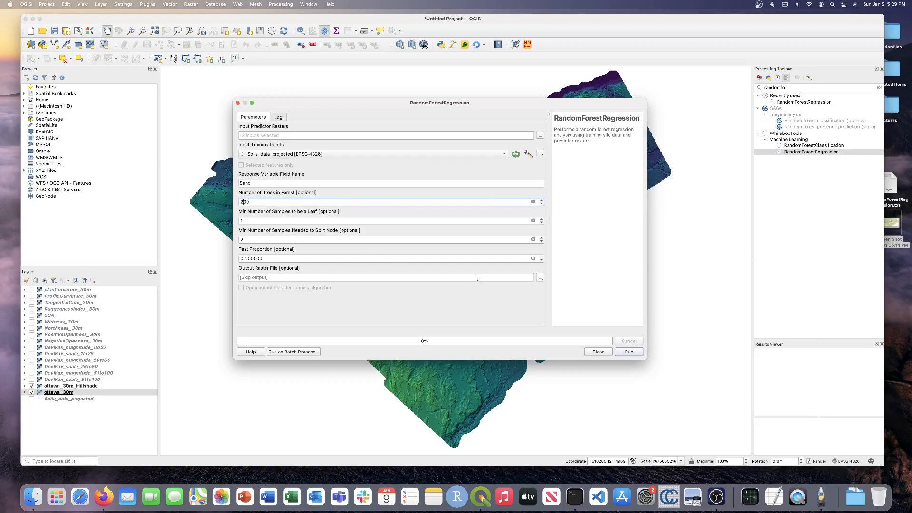
{"action": "left_click", "coordinate": [540, 277]}
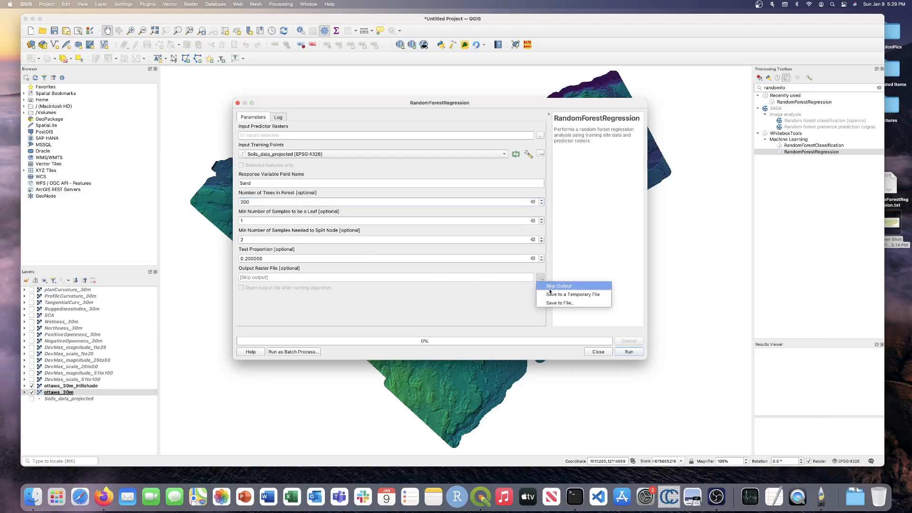
Step: Save the output raster as test_rf_sand.tif in the Regression_testing folder
{"action": "left_click", "coordinate": [558, 303]}
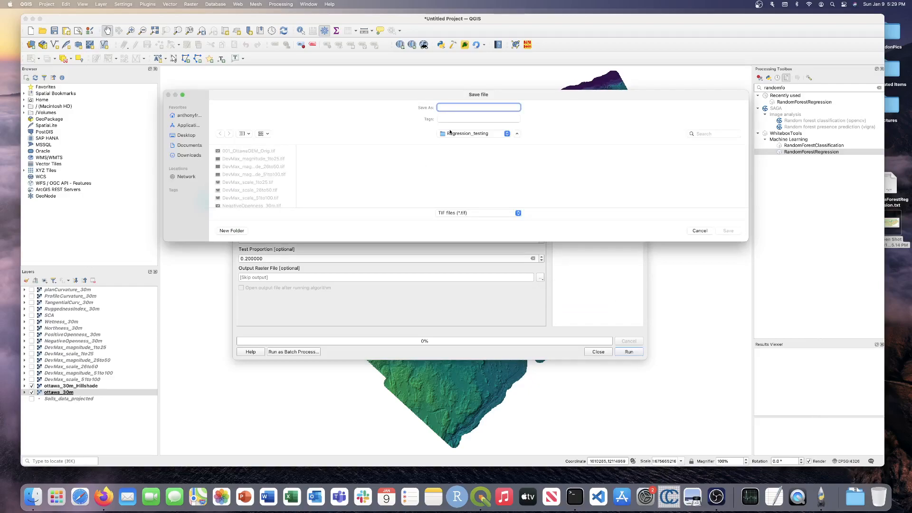
{"action": "type", "text": "test_rf"}
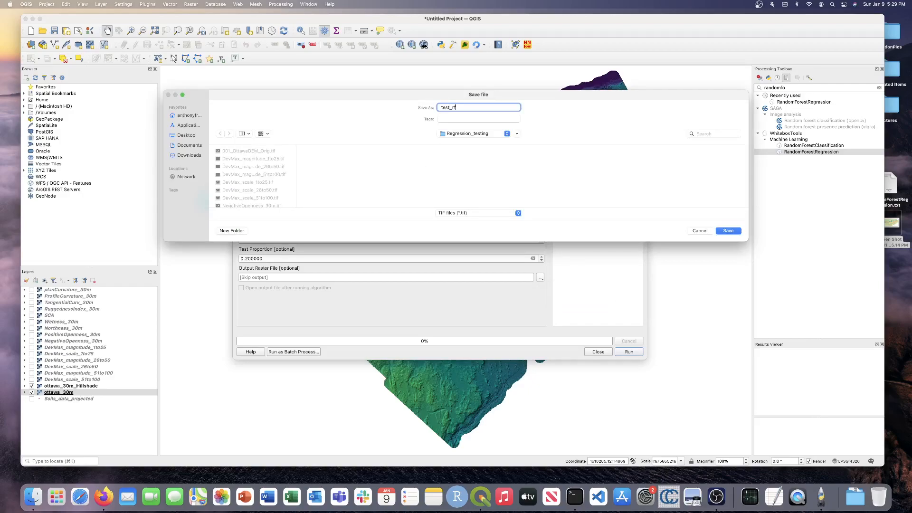
{"action": "type", "text": "_sand.tif"}
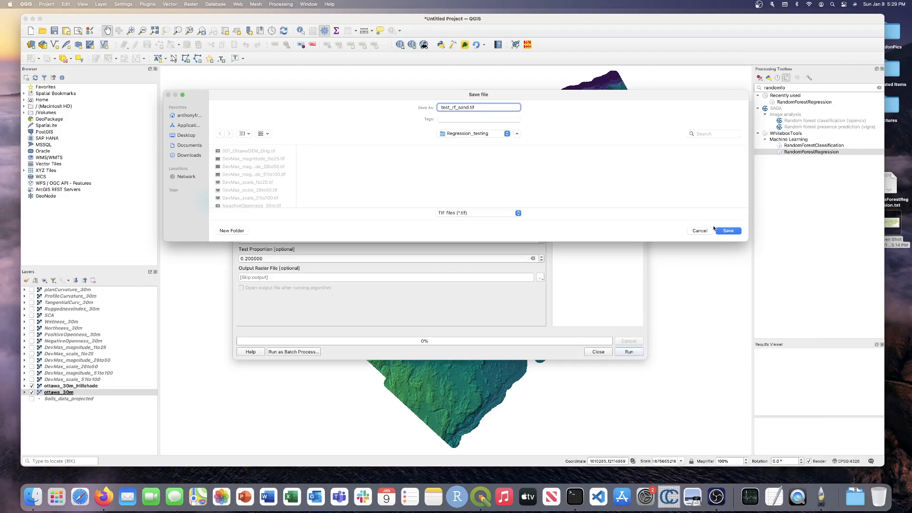
{"action": "left_click", "coordinate": [728, 230]}
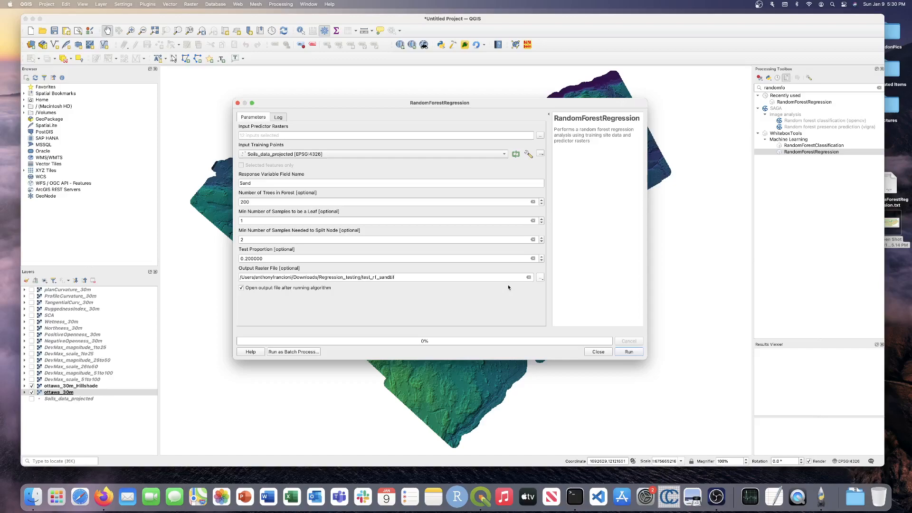
Step: Run the 200-tree regression to write test_rf_sand.tif and load it, then close the tool
{"action": "left_click", "coordinate": [629, 351]}
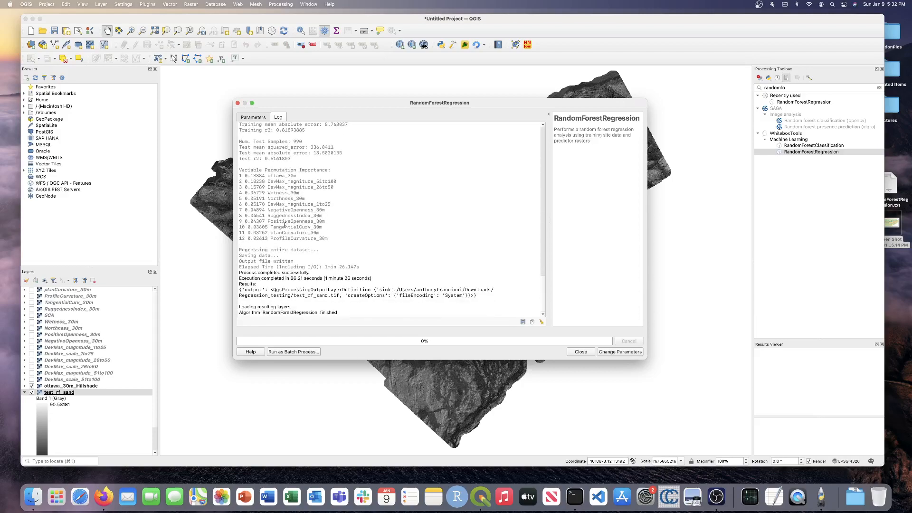
{"action": "left_click", "coordinate": [580, 352]}
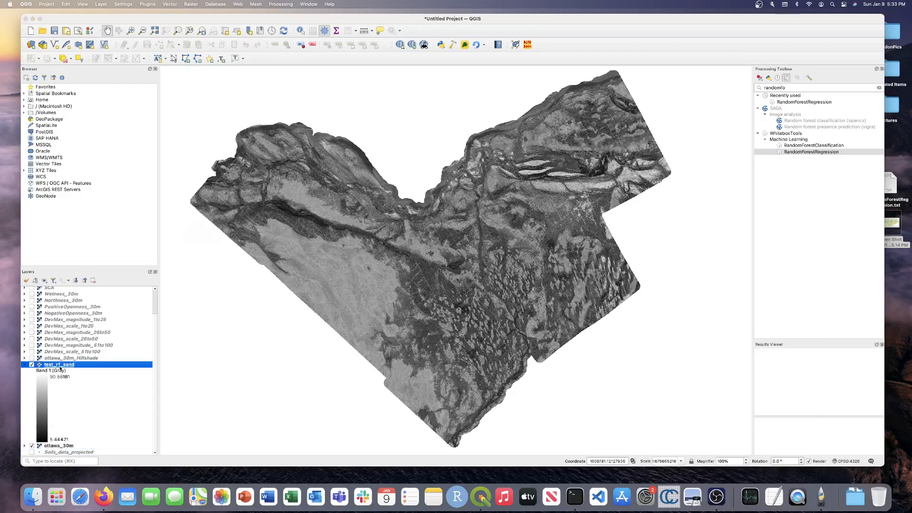
Step: Bring up the symbology settings for the test_rf_sand layer
{"action": "left_click", "coordinate": [152, 118]}
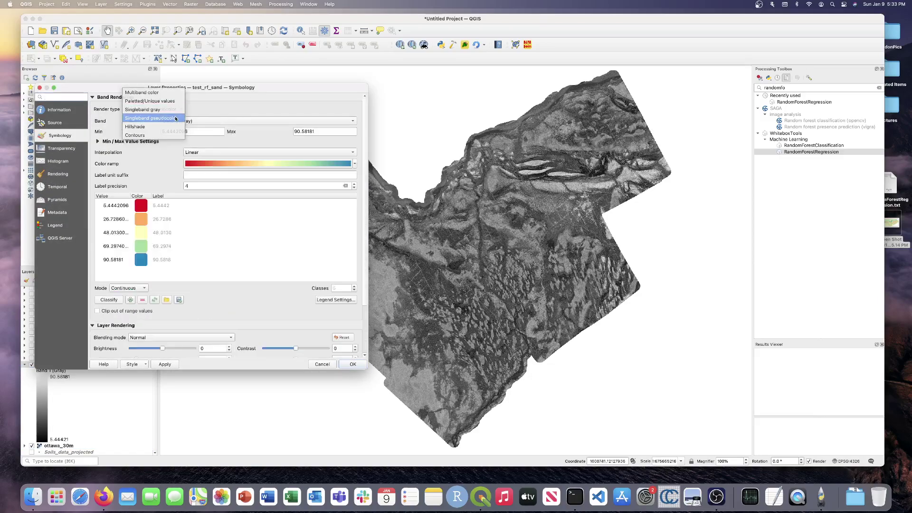
Step: Style test_rf_sand as singleband pseudocolor with an inverted Spectral ramp, red for high sand
{"action": "left_click", "coordinate": [148, 118]}
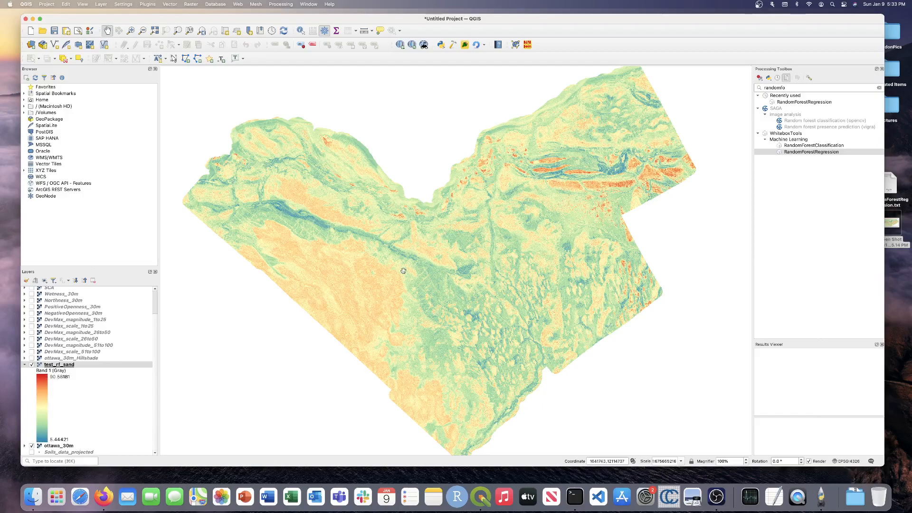
{"action": "mouse_move", "coordinate": [321, 251]}
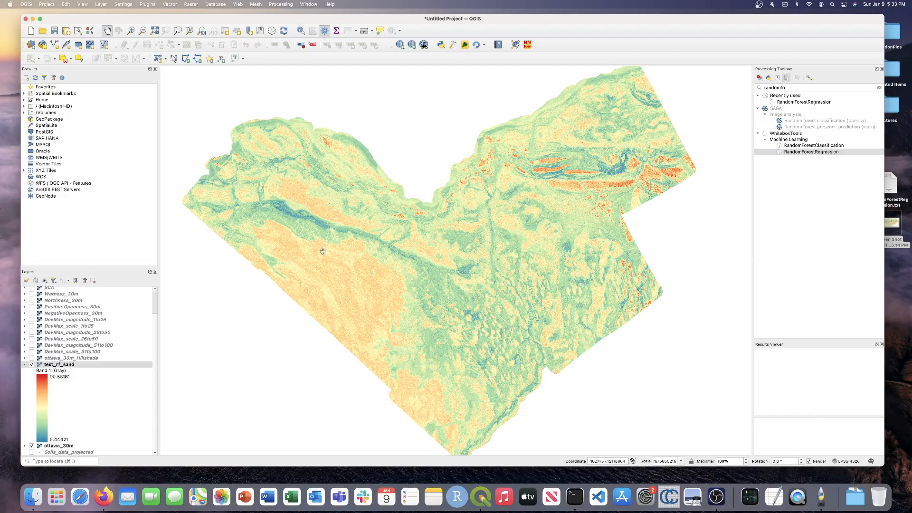
{"action": "mouse_move", "coordinate": [327, 271]}
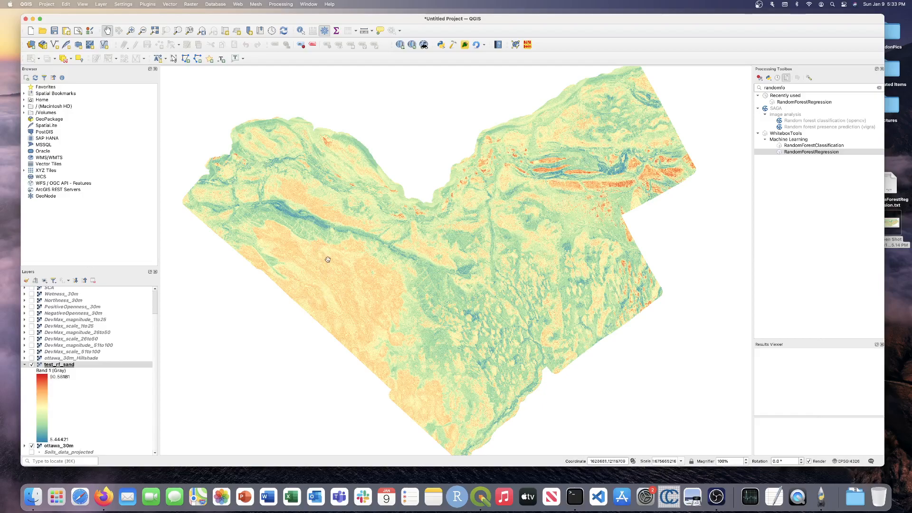
{"action": "mouse_move", "coordinate": [650, 169]}
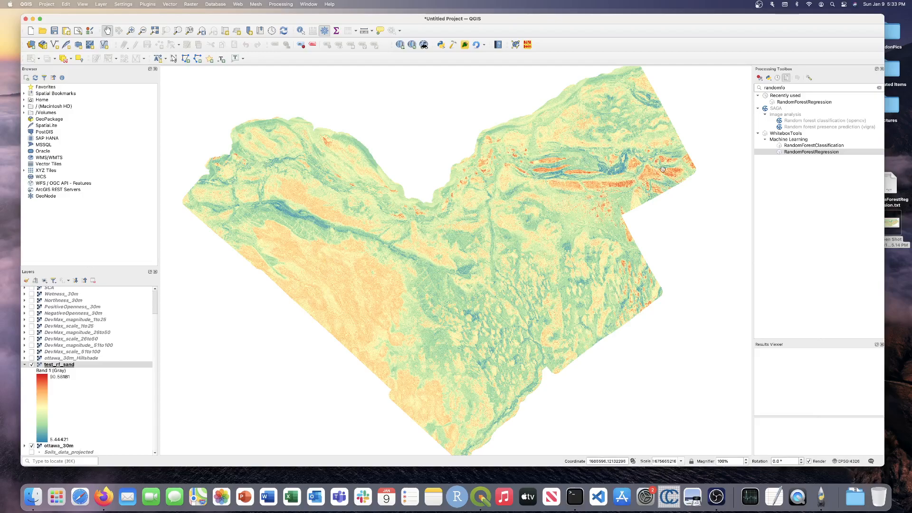
{"action": "mouse_move", "coordinate": [566, 167]}
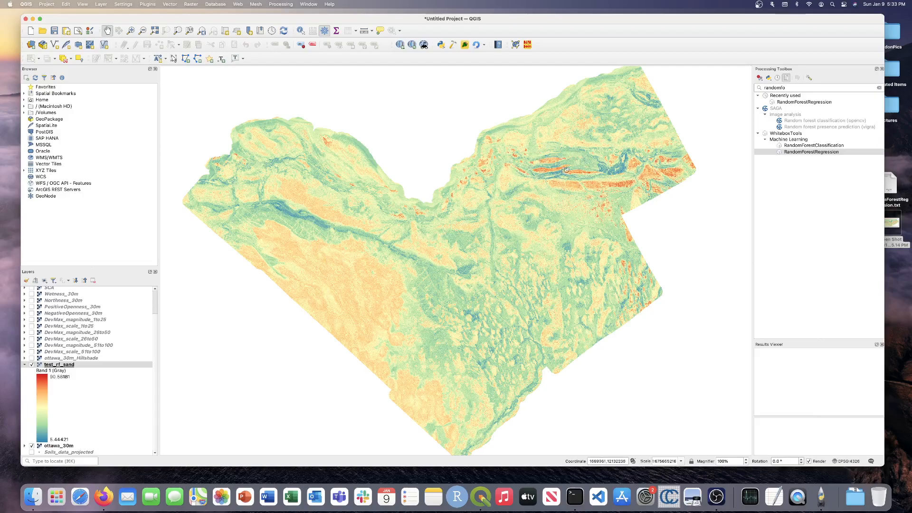
{"action": "mouse_move", "coordinate": [551, 174]}
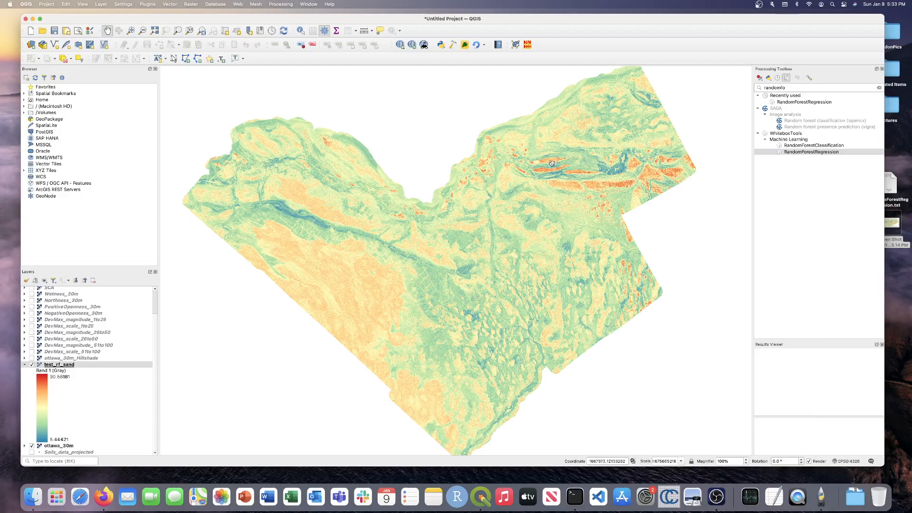
{"action": "mouse_move", "coordinate": [575, 162]}
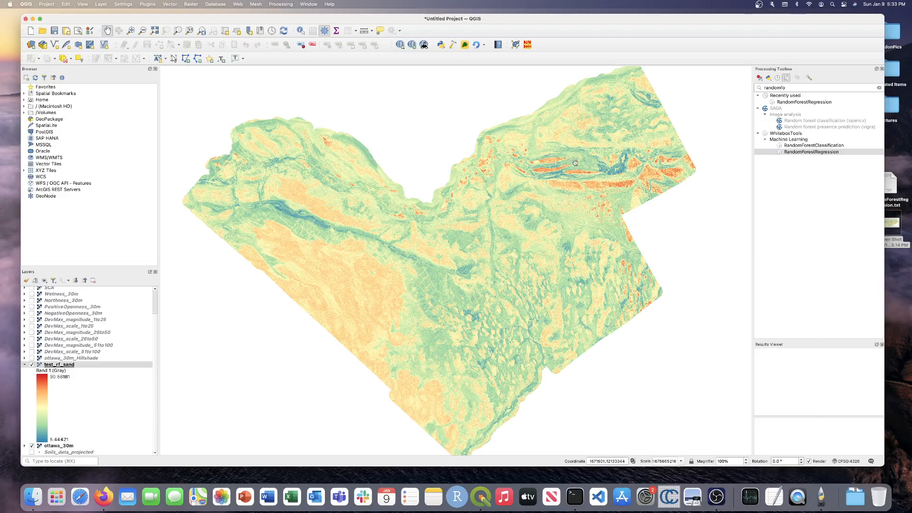